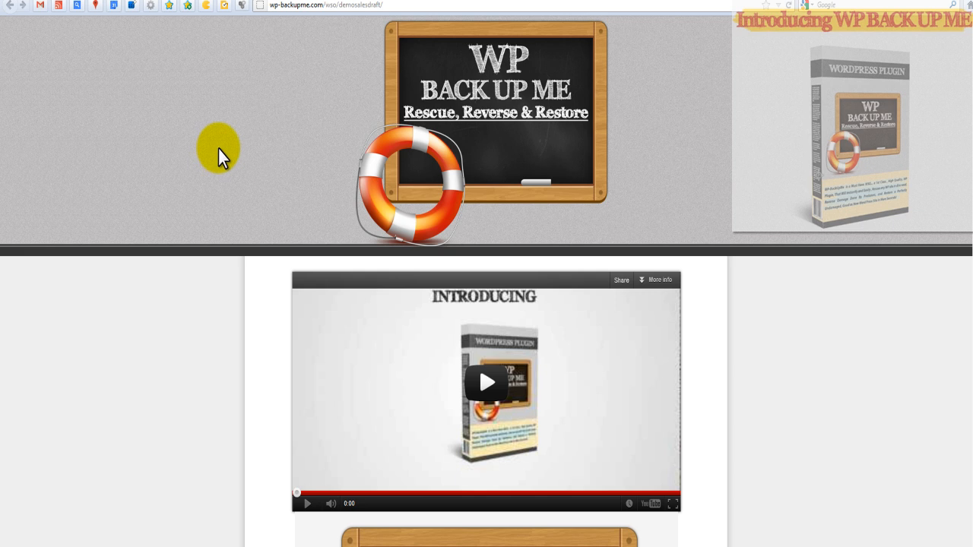
mouse_move(242, 60)
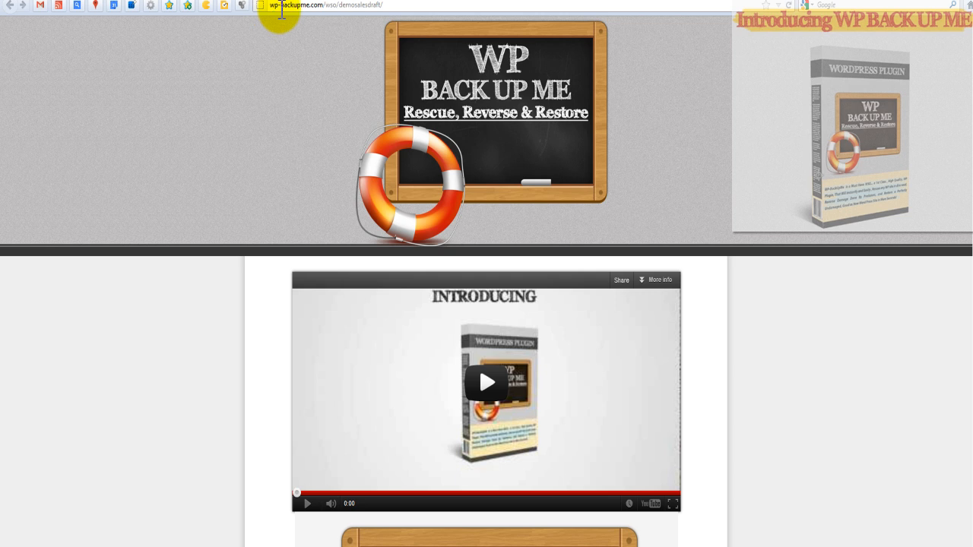
mouse_move(318, 18)
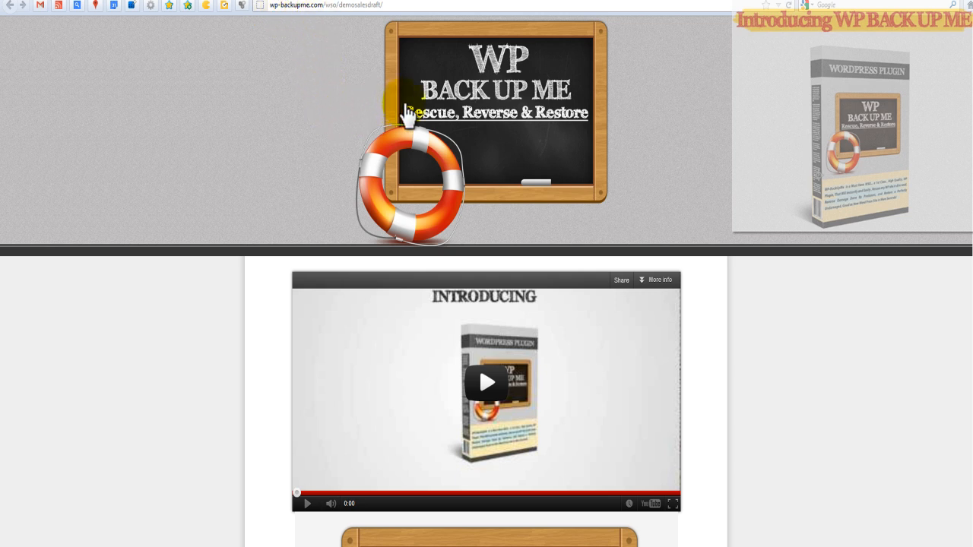
mouse_move(657, 137)
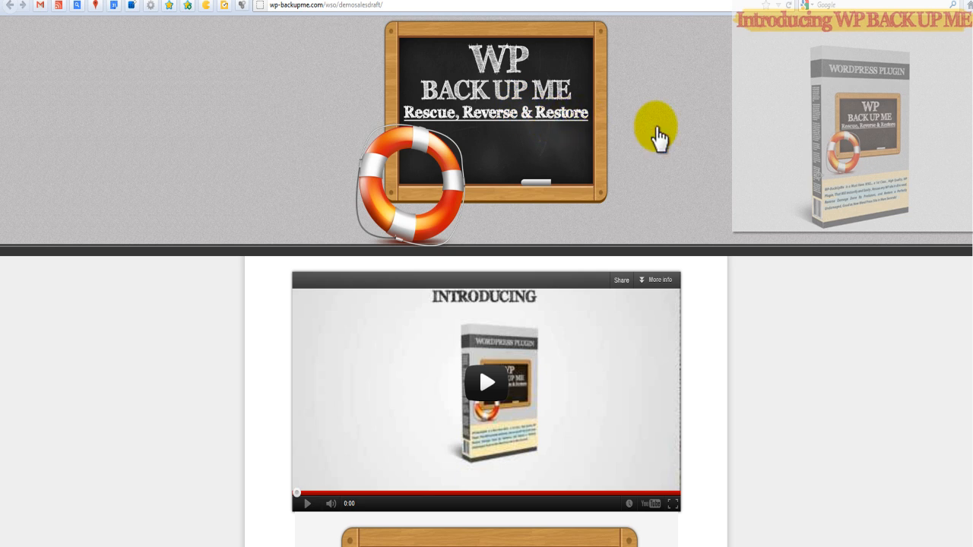
mouse_move(714, 372)
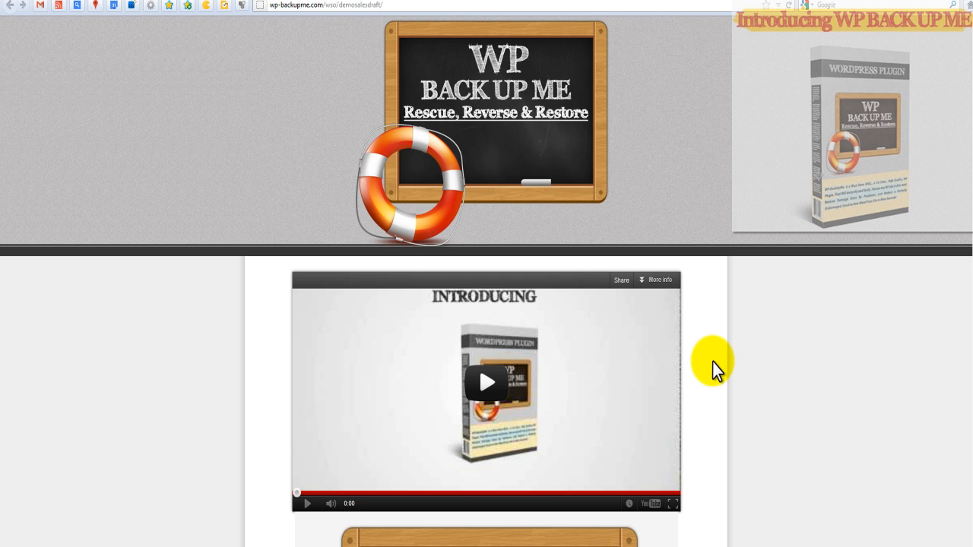
mouse_move(699, 190)
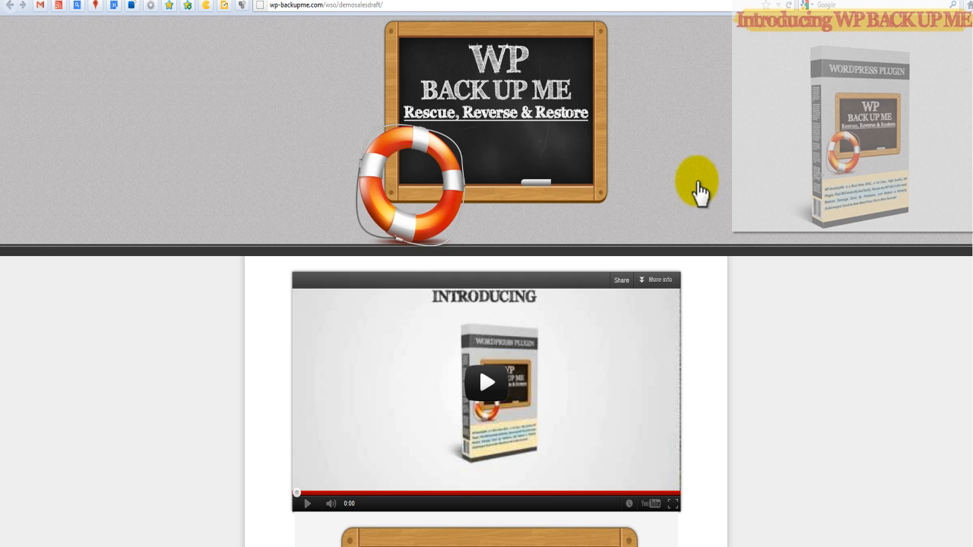
mouse_move(695, 192)
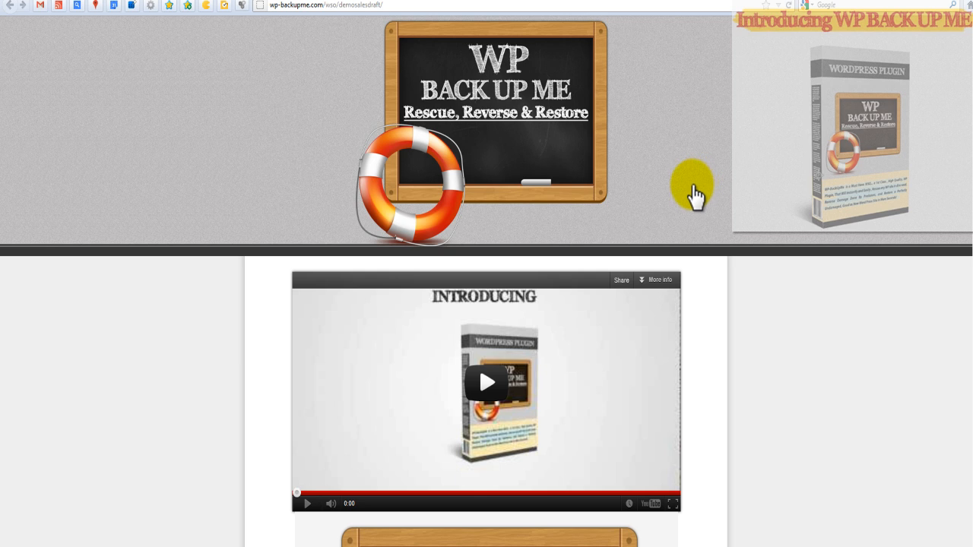
mouse_move(686, 201)
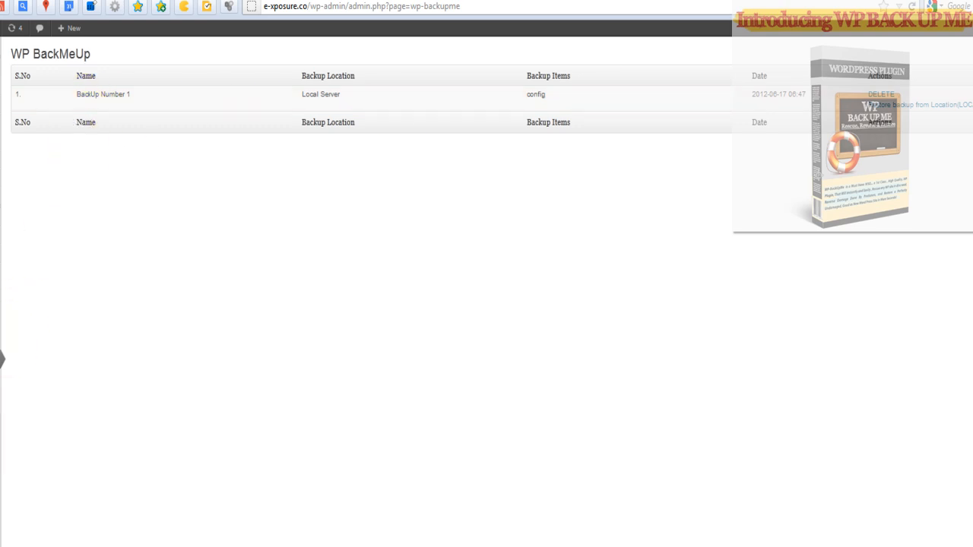
Step: Open WP-BackUpMe Options and enable email notification as a backup location
click(18, 362)
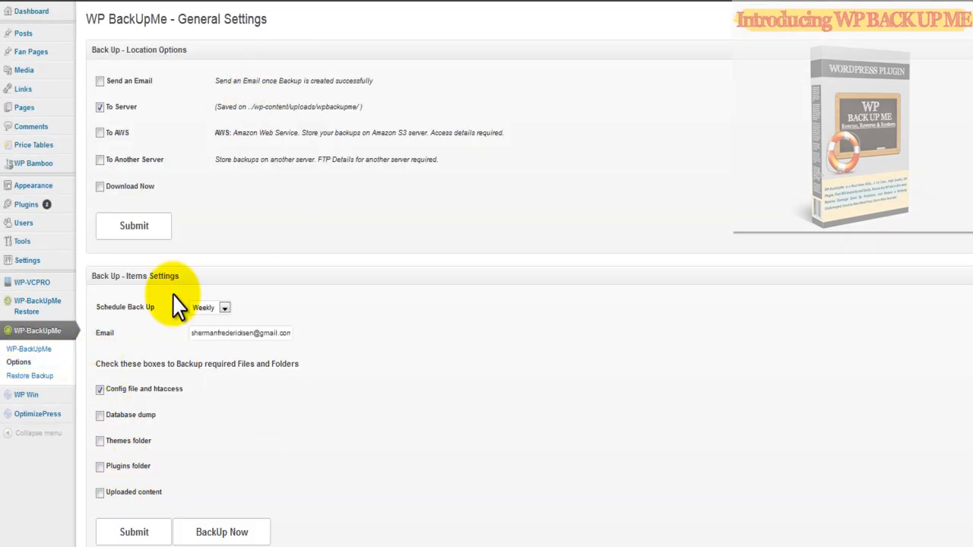
mouse_move(194, 463)
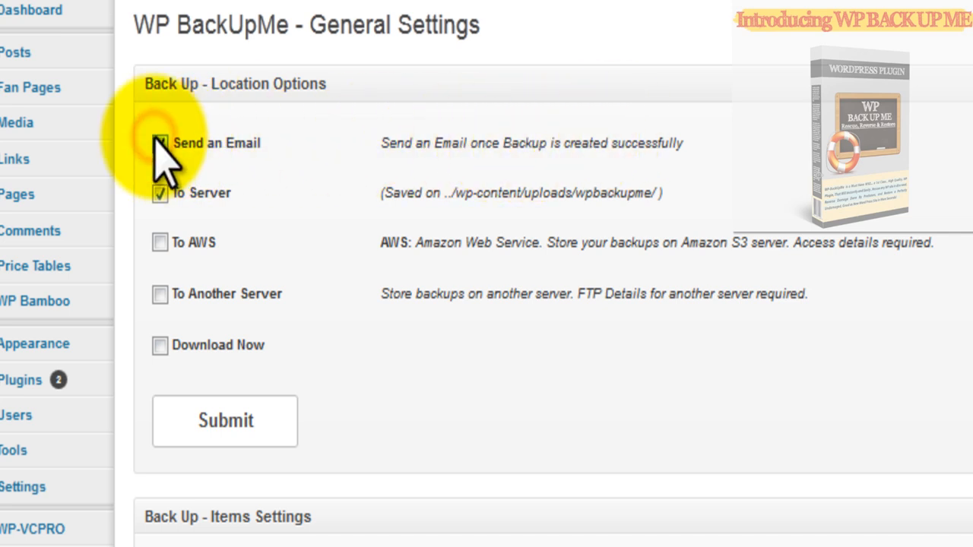
scroll(down, 3)
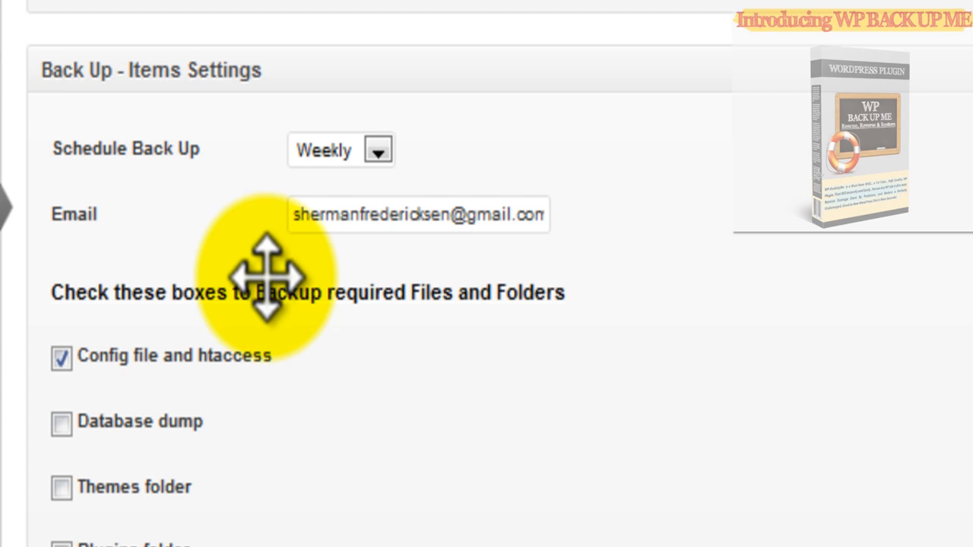
scroll(up, 3)
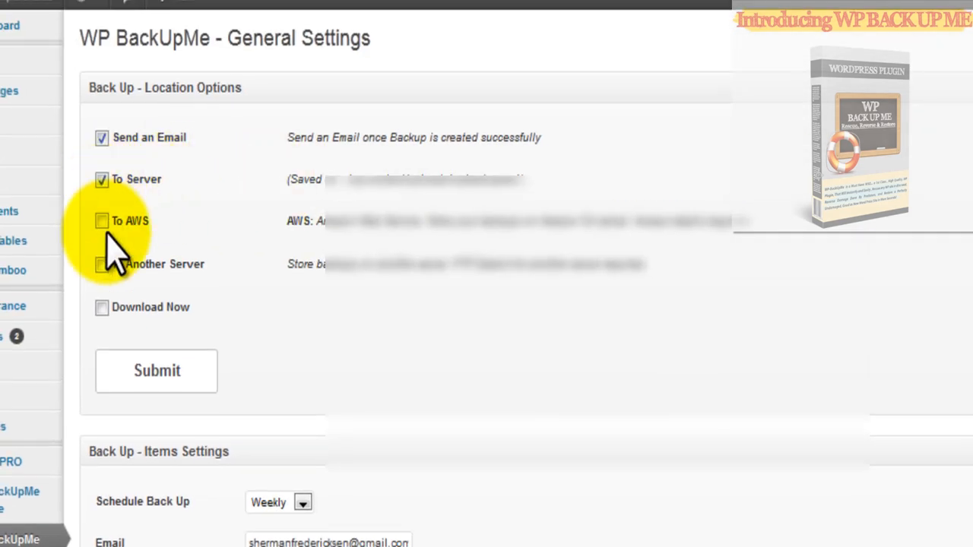
Step: Enable 'To AWS' and 'To Another Server' backup locations with their S3 and FTP credentials
click(101, 220)
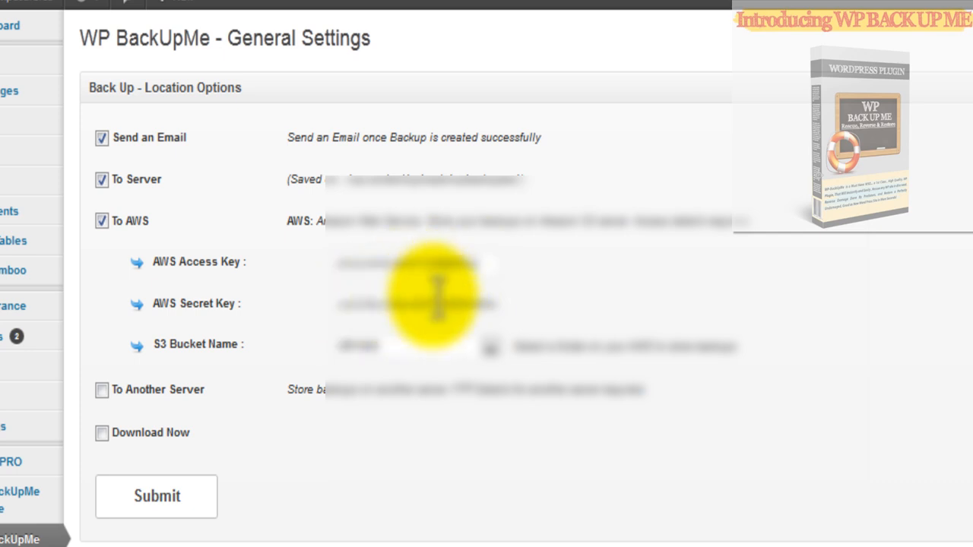
mouse_move(426, 357)
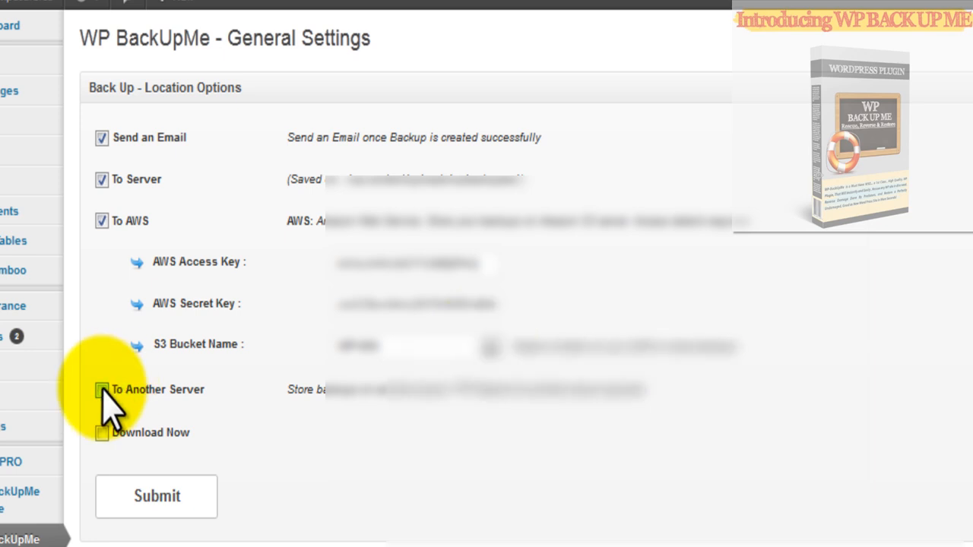
click(101, 389)
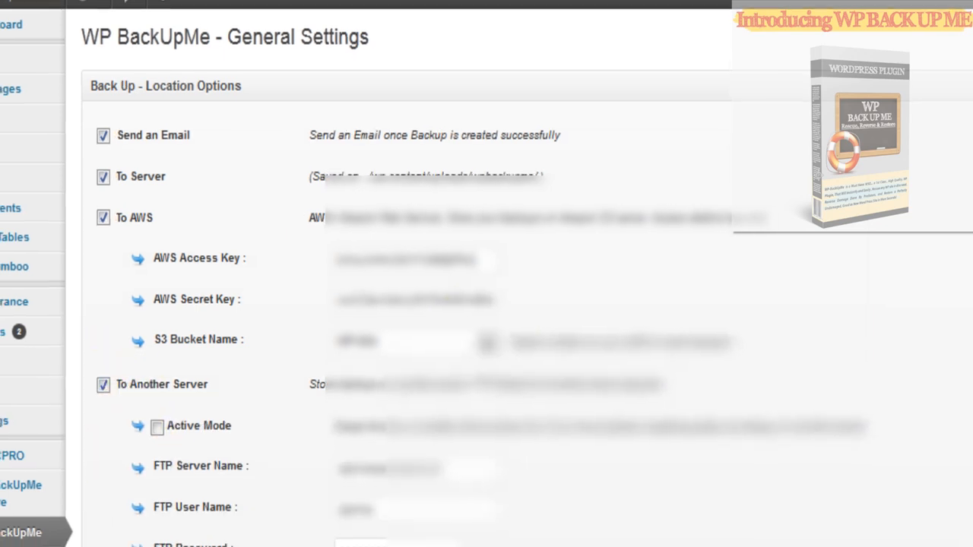
scroll(down, 3)
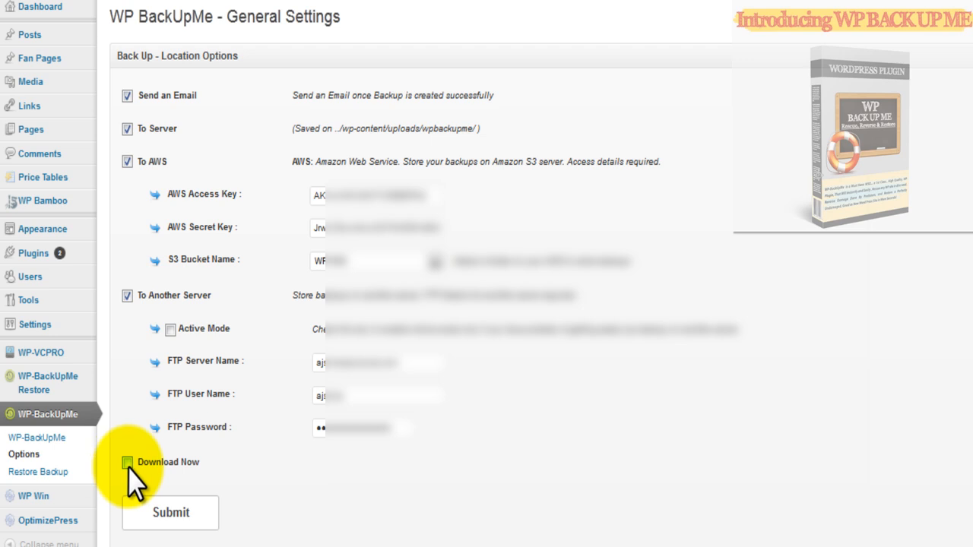
Step: Tick 'Download Now' and submit the location options until 'Update Succesfully' appears
click(128, 462)
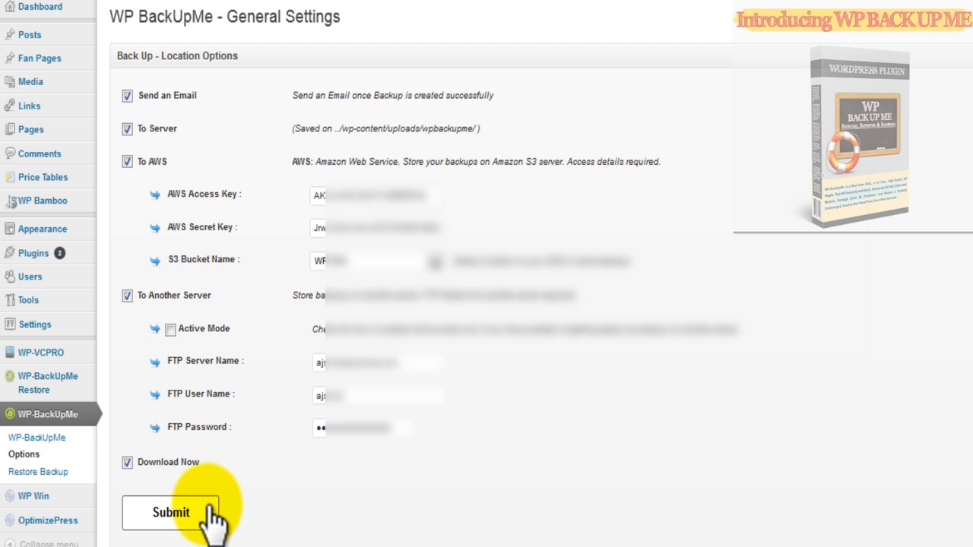
click(170, 511)
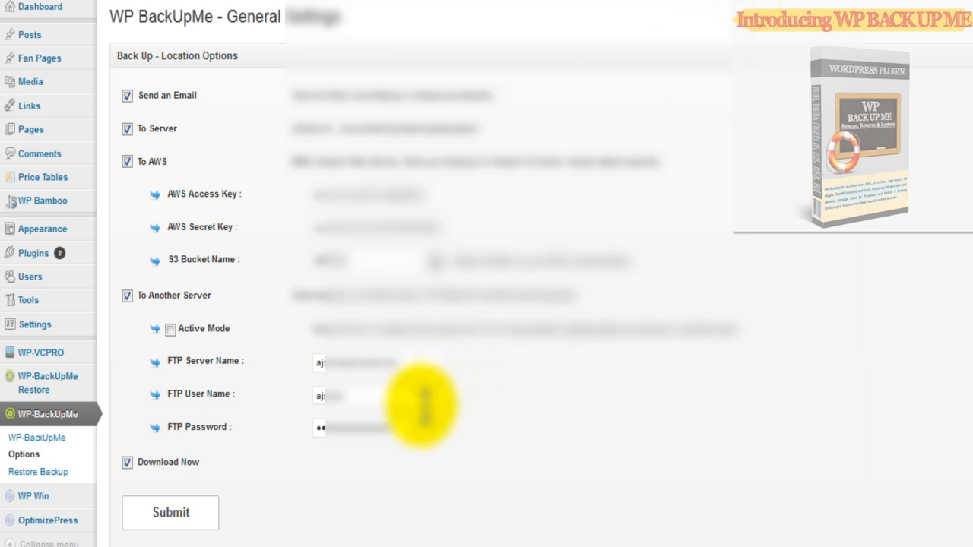
click(169, 512)
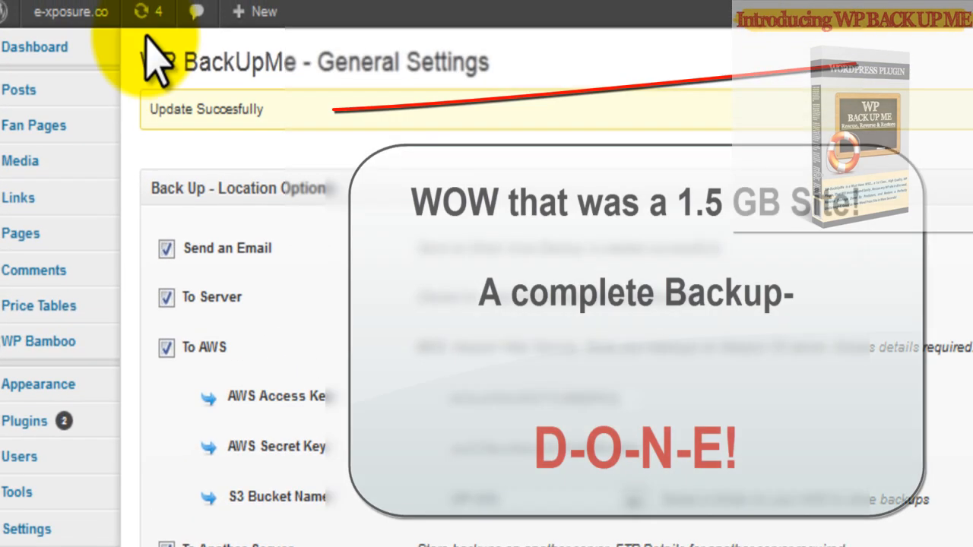
scroll(down, 3)
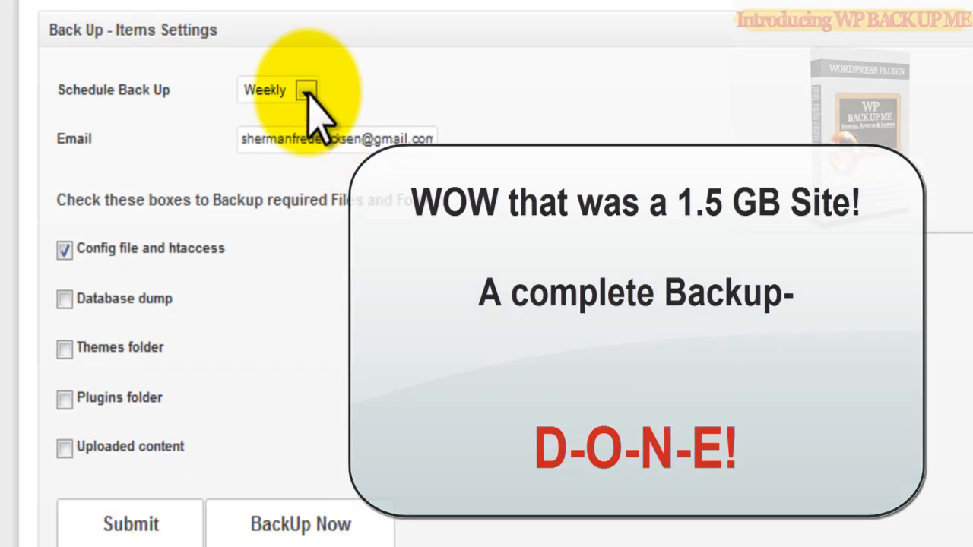
Step: Set Schedule Back Up to Monthly and submit the database, themes, plugins and uploads items
click(306, 89)
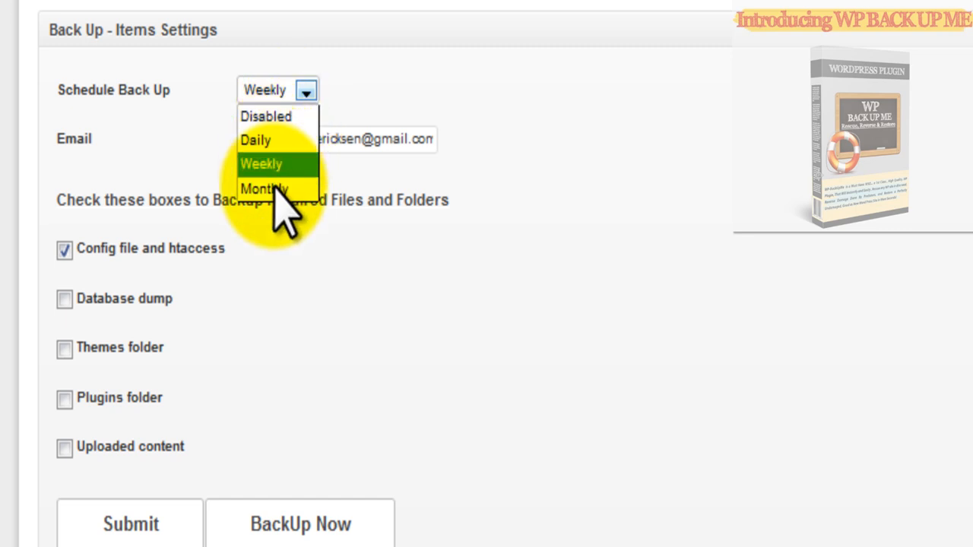
click(262, 188)
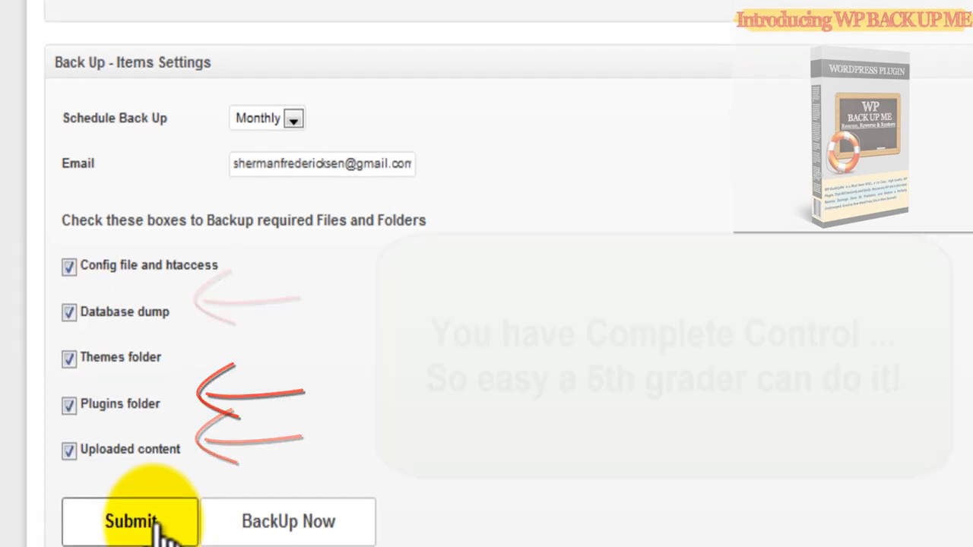
click(129, 521)
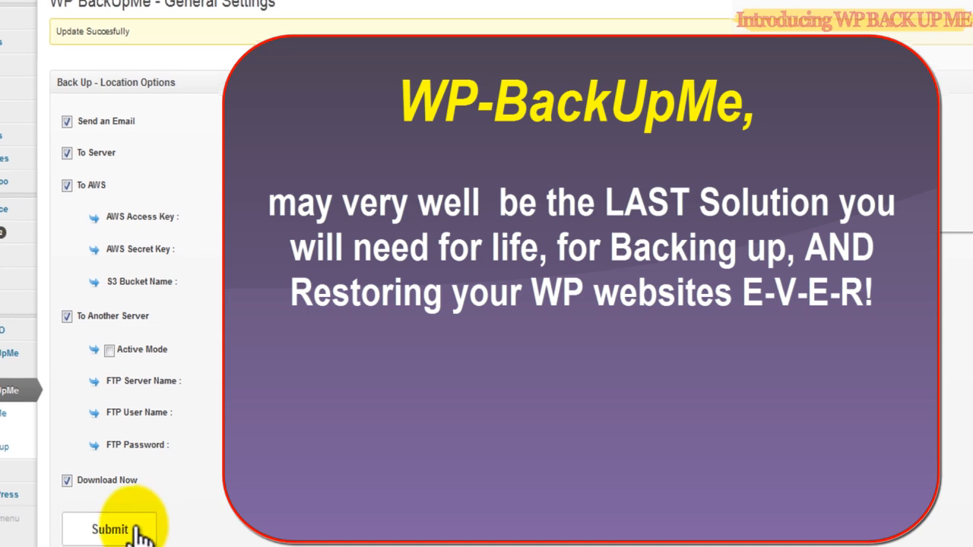
Step: Run a manual full backup, ending with 'Backup Successful' and a Download Backup File button
scroll(down, 3)
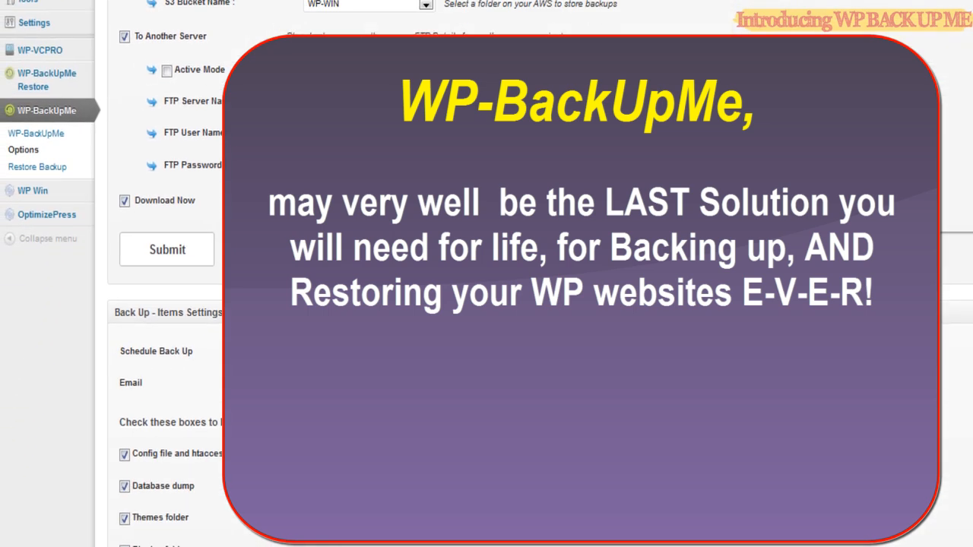
scroll(down, 3)
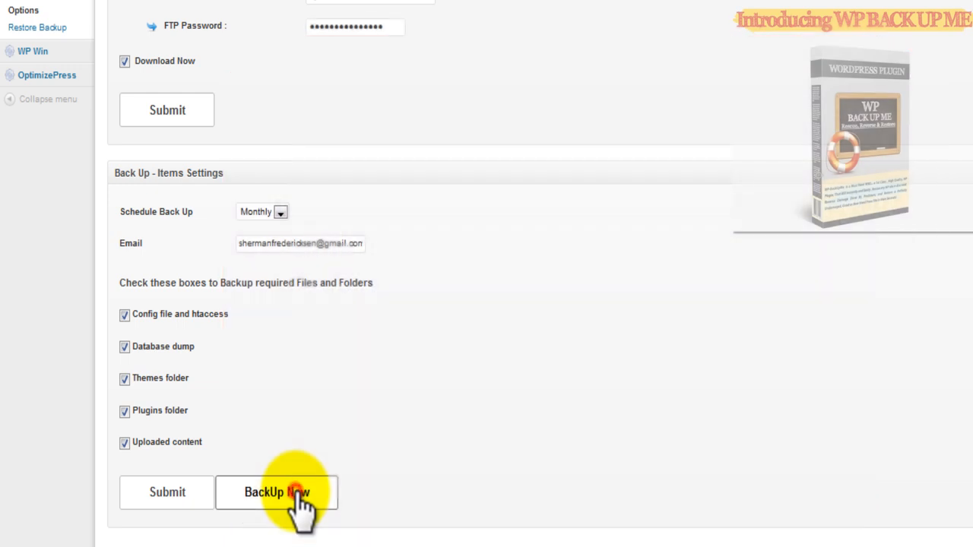
click(276, 492)
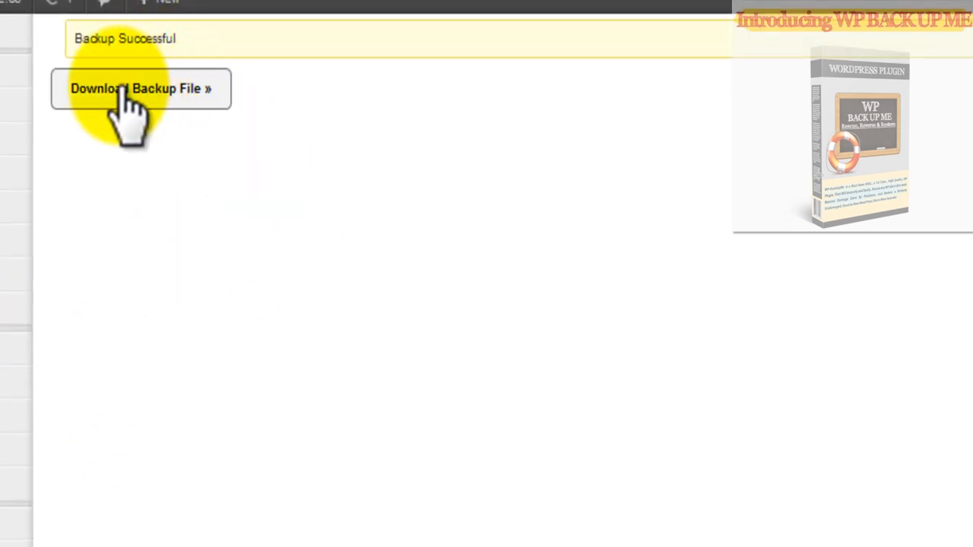
mouse_move(209, 122)
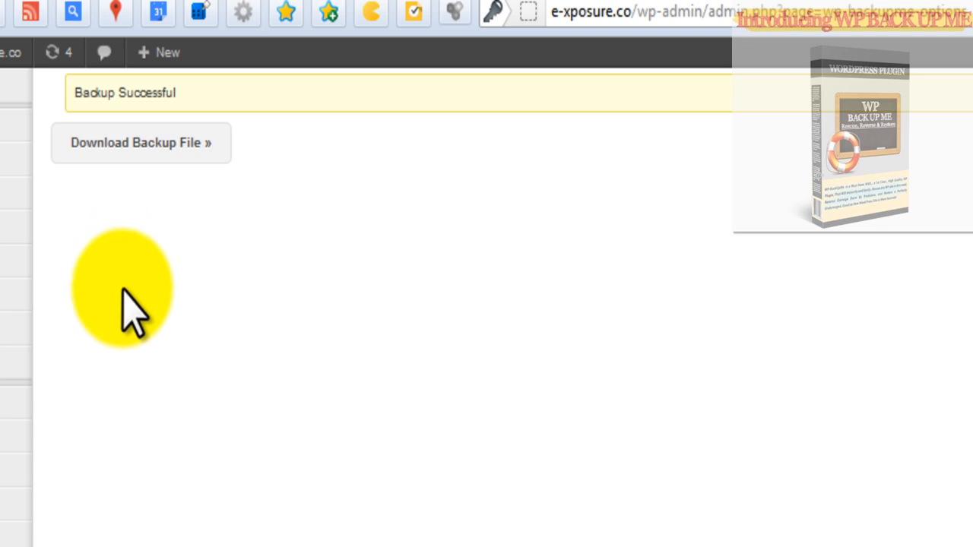
mouse_move(125, 540)
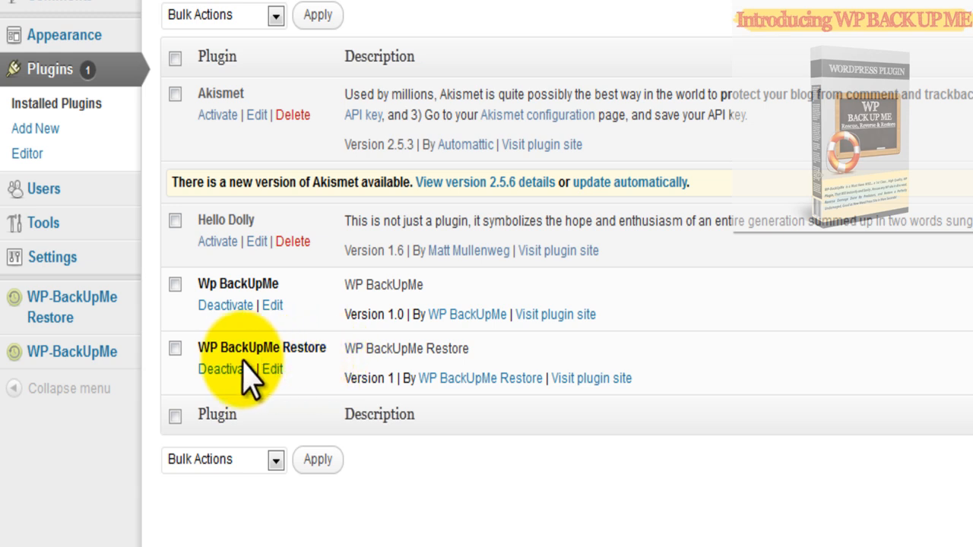
mouse_move(289, 372)
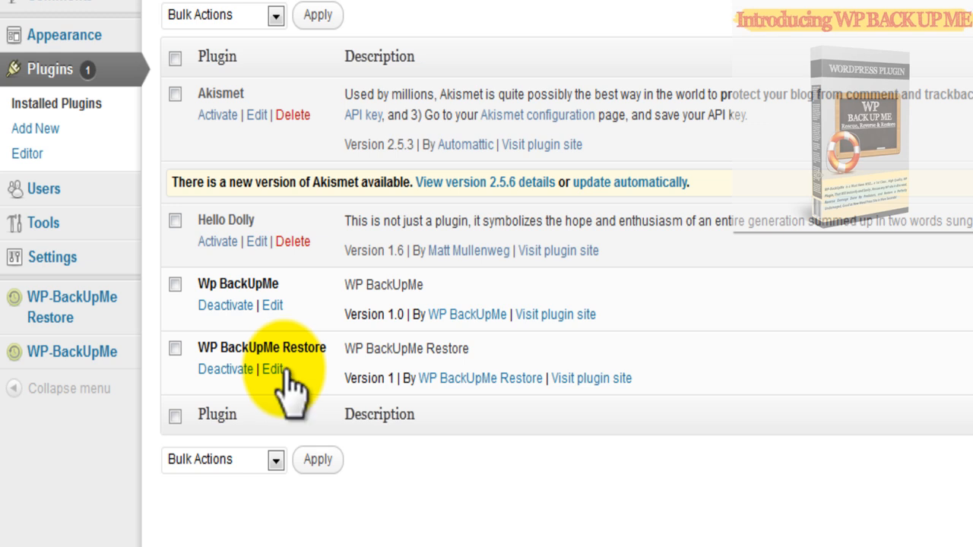
mouse_move(225, 369)
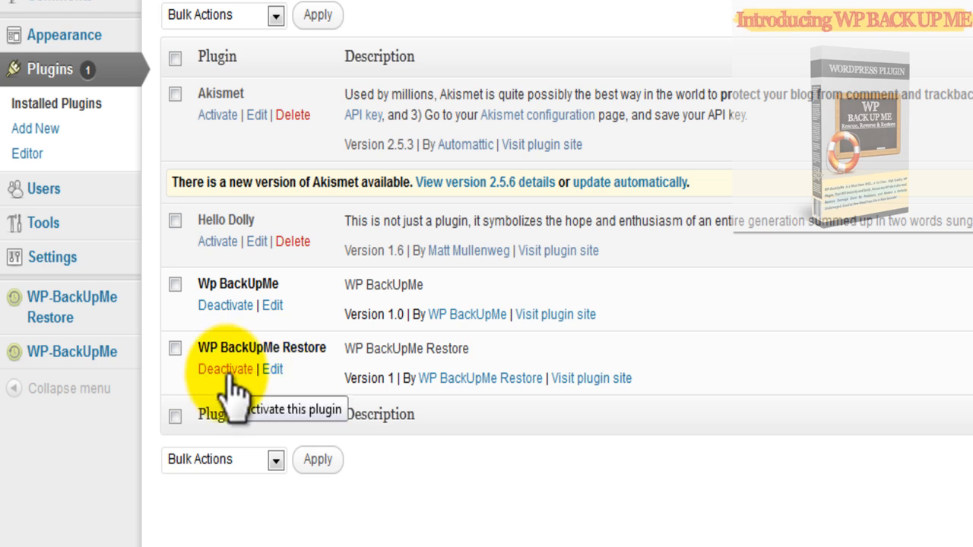
mouse_move(346, 388)
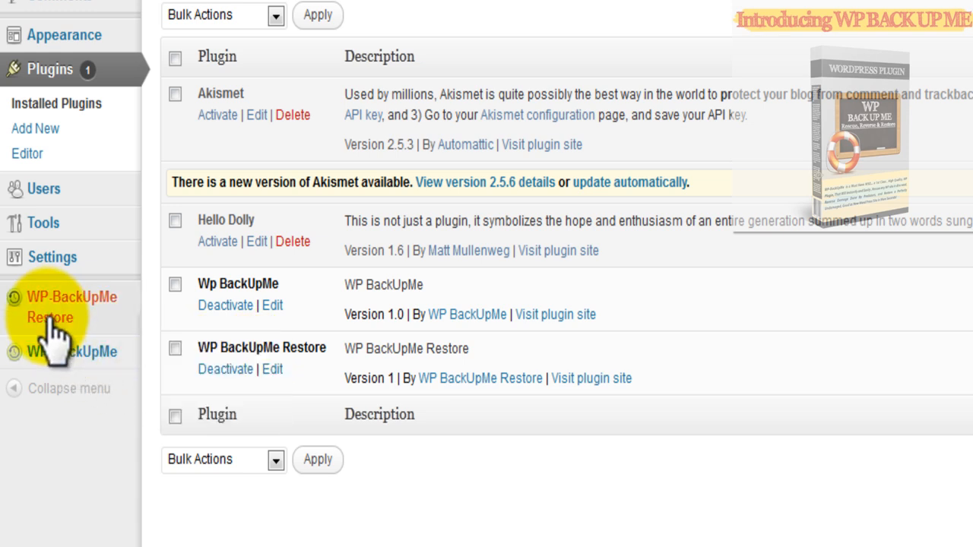
Step: Go to WP-BackUpMe Restore from the admin sidebar
click(71, 307)
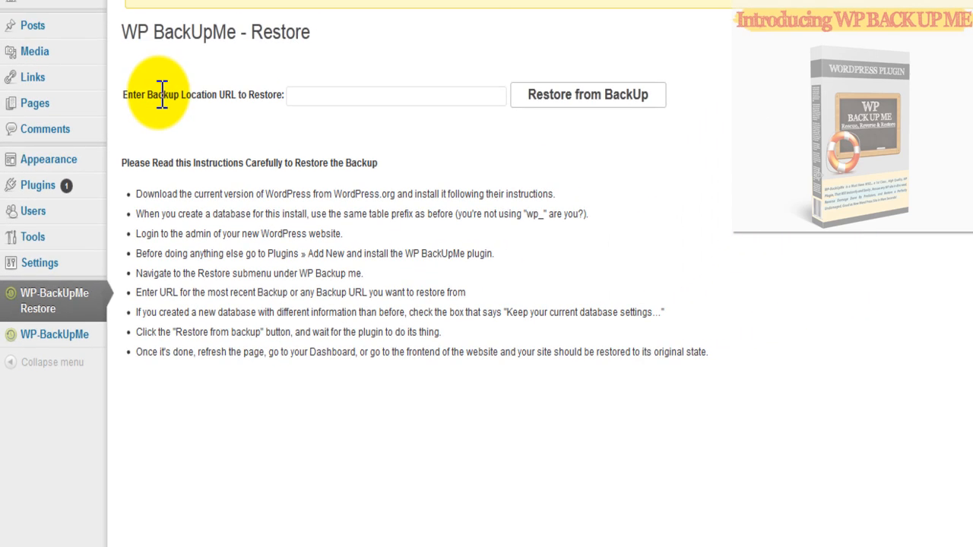
mouse_move(397, 96)
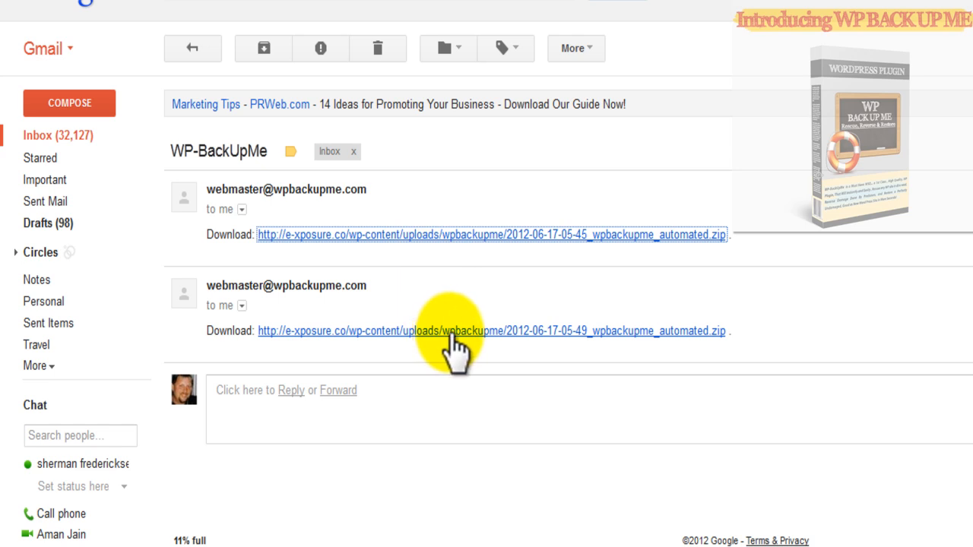
Step: Copy the second Download link address from the WP-BackUpMe email
right_click(452, 330)
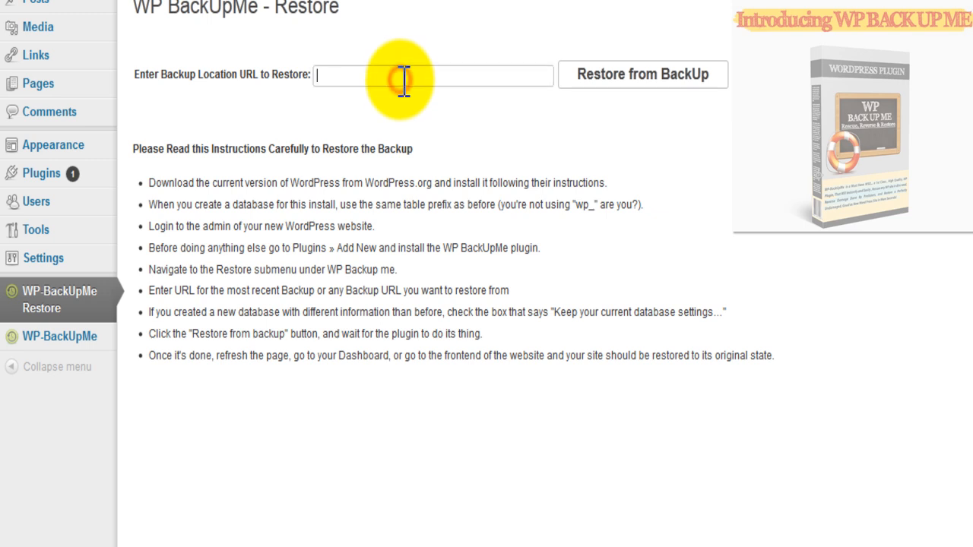
text(pme/2012-06-17-05-49_wpbackupme_automated.zip)
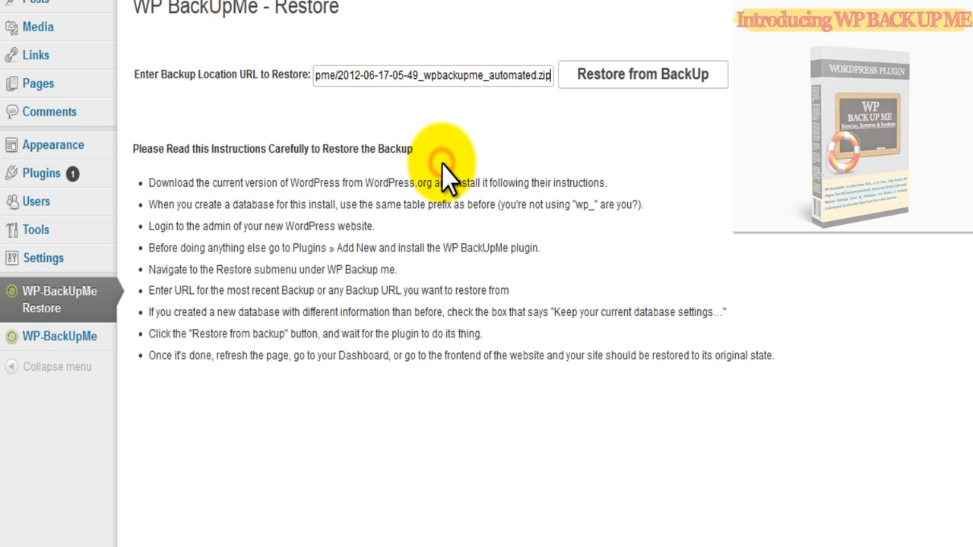
mouse_move(471, 99)
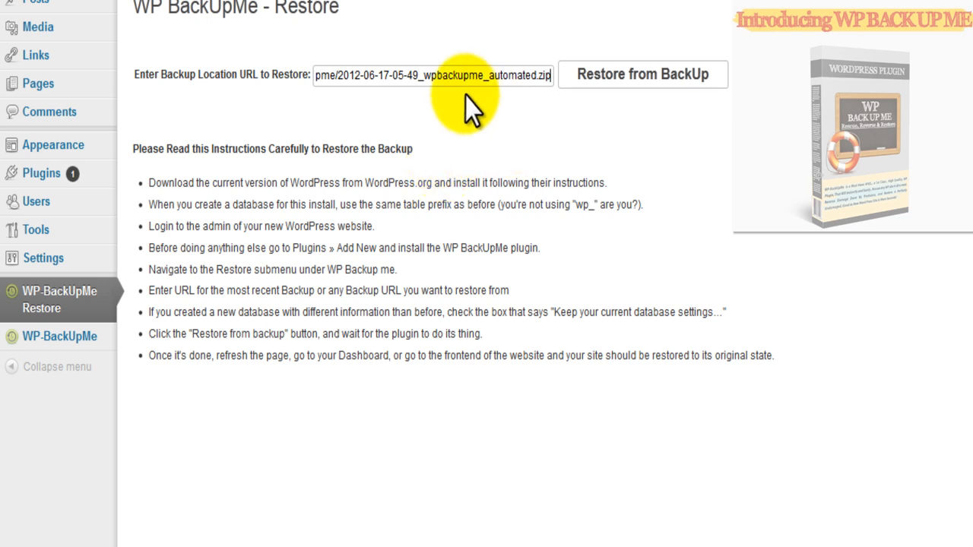
mouse_move(581, 141)
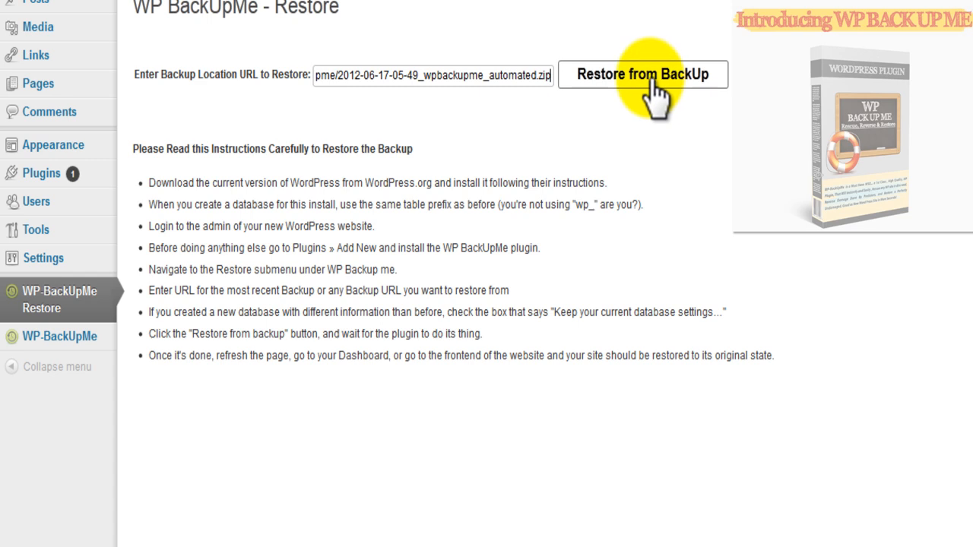
click(642, 73)
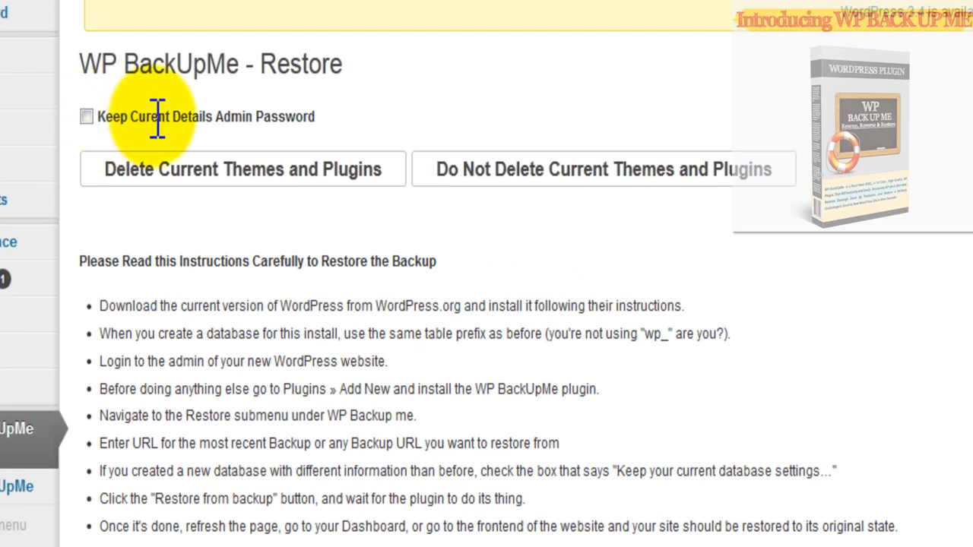
mouse_move(239, 125)
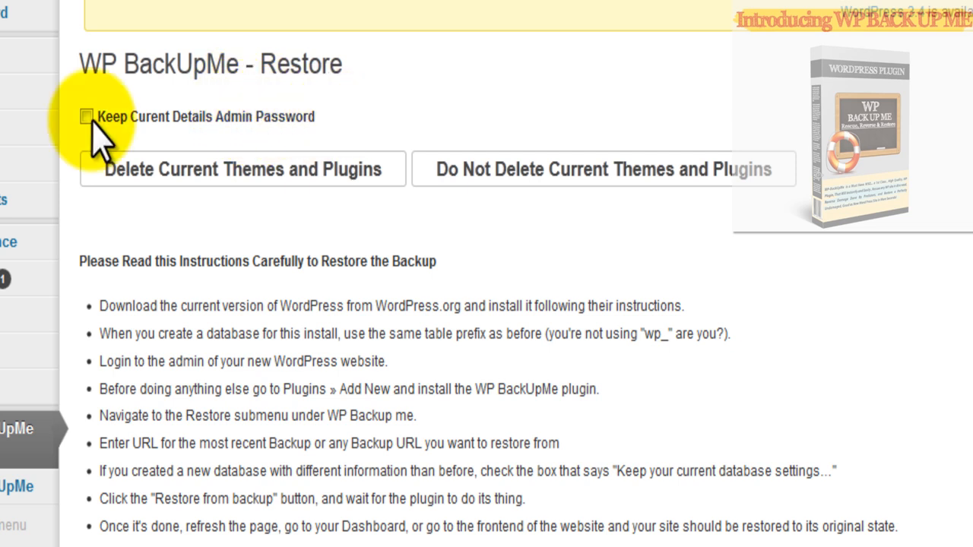
Step: Tick 'Keep Curent Details Admin Password' on the Restore page
click(87, 117)
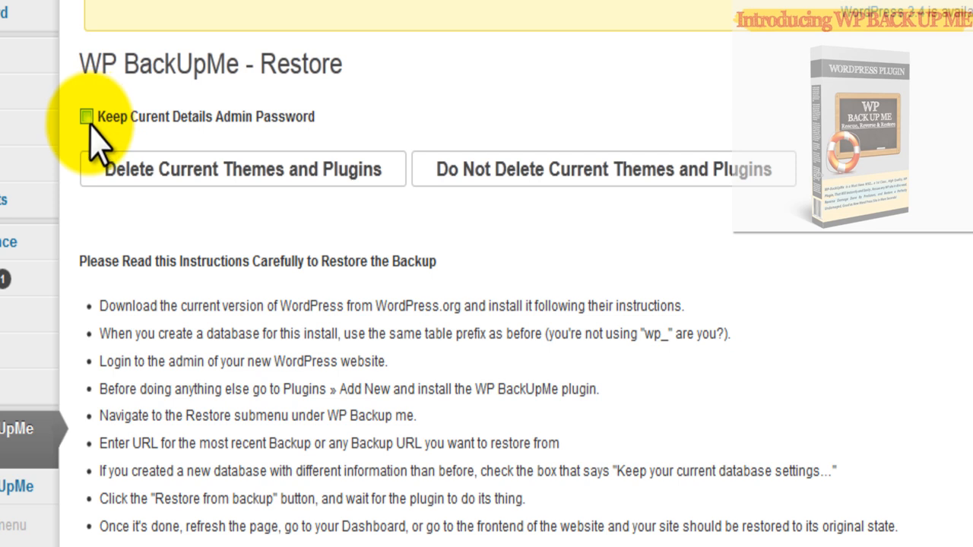
click(89, 116)
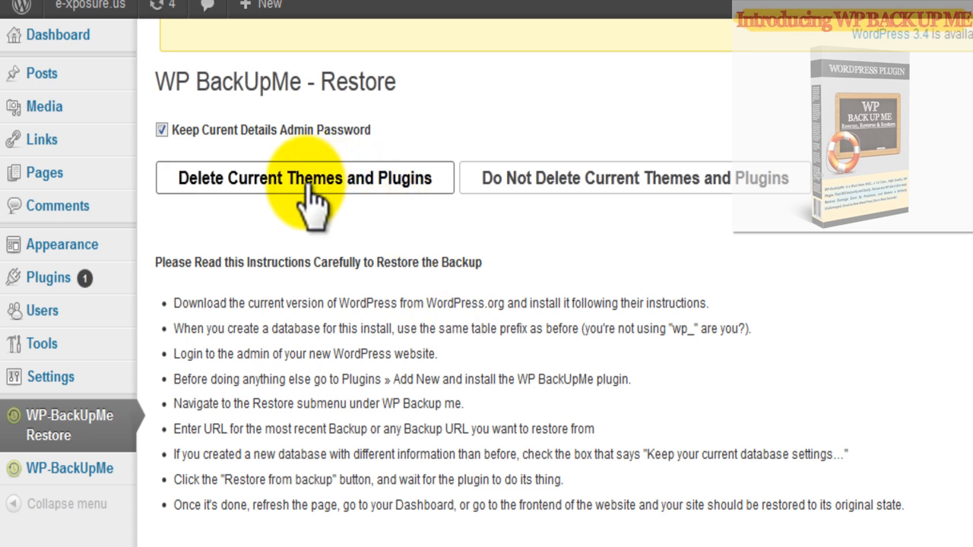
mouse_move(380, 193)
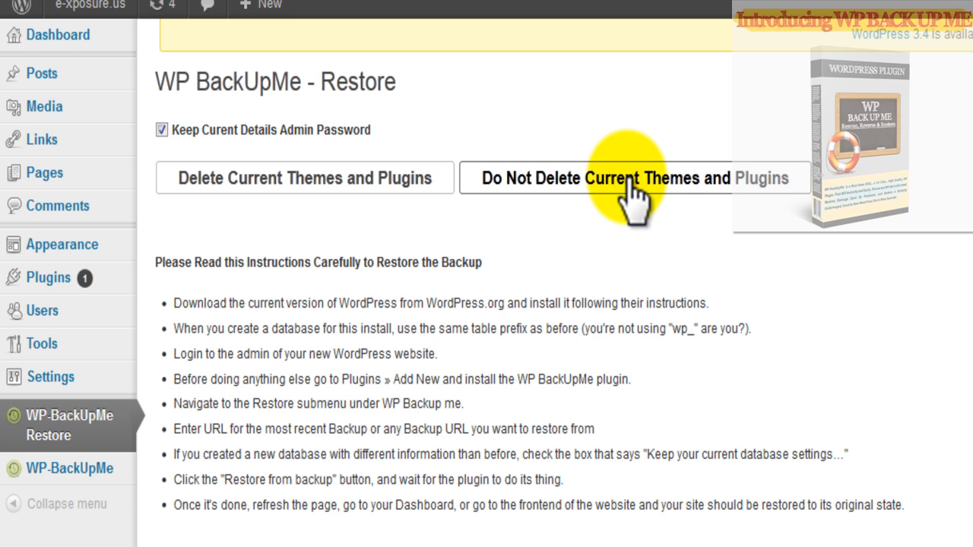
Step: Choose 'Do Not Delete Current Themes and Plugins' to run the restore
click(634, 178)
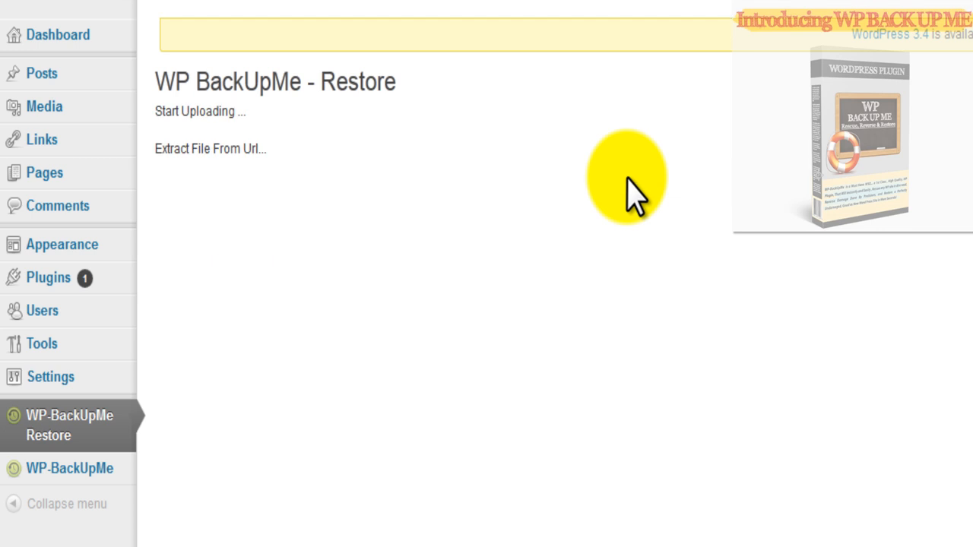
mouse_move(311, 122)
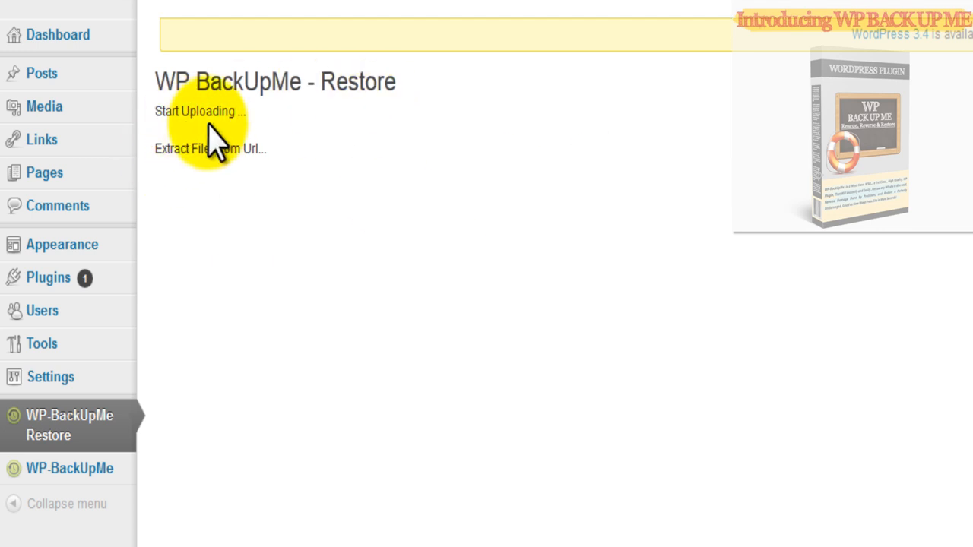
mouse_move(327, 285)
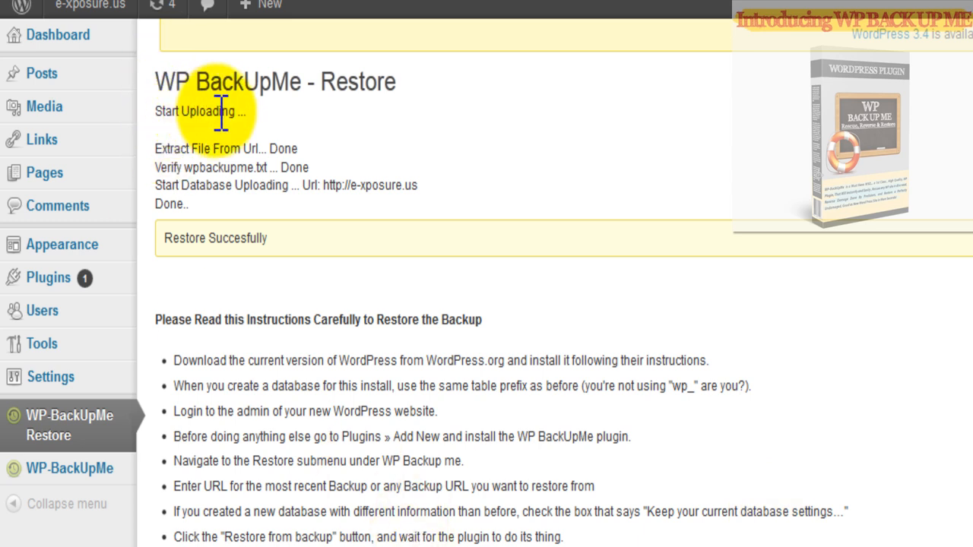
mouse_move(221, 247)
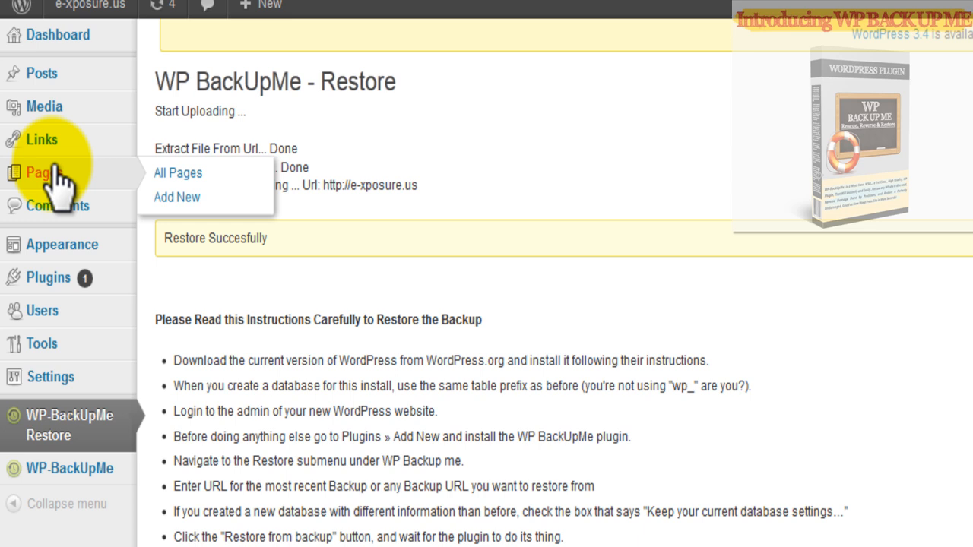
mouse_move(415, 135)
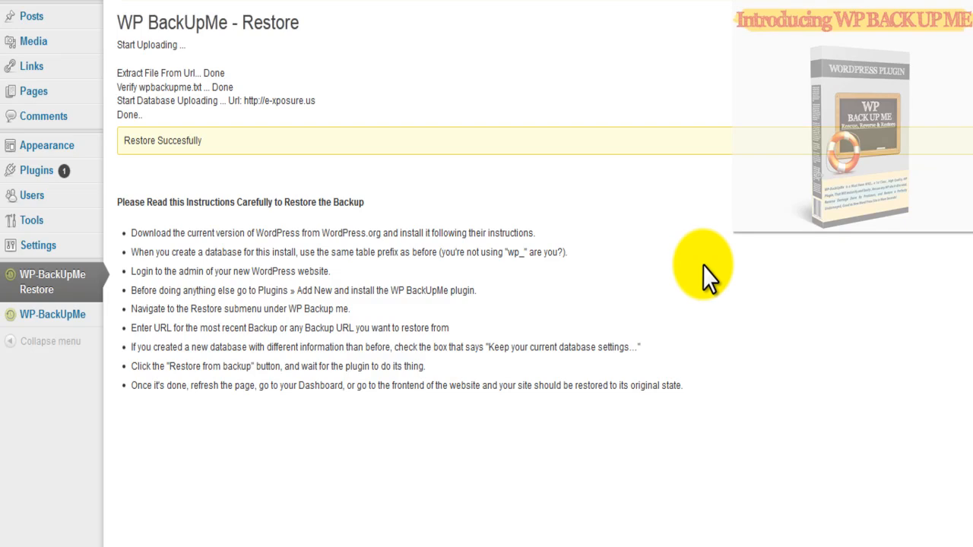
mouse_move(655, 38)
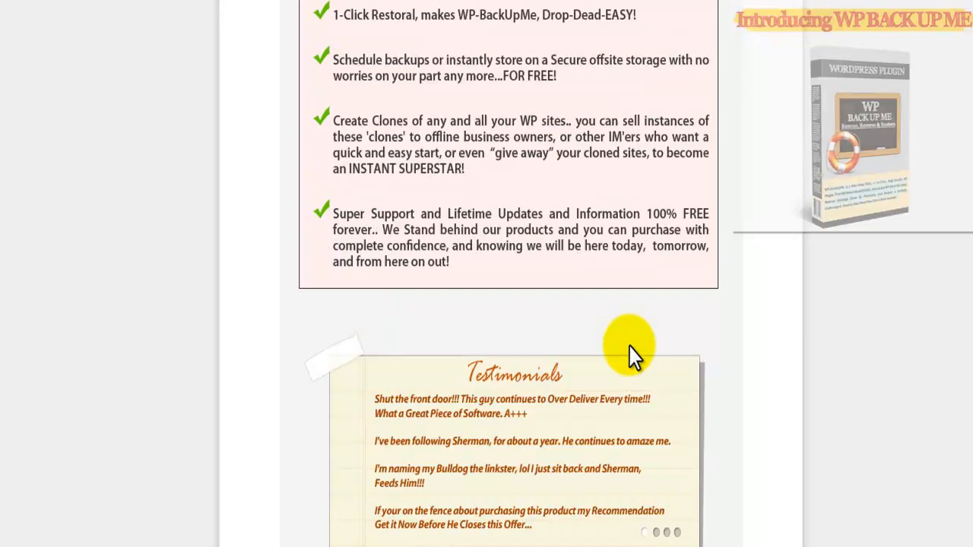
Step: Scroll the WP BackUpMe sales page to the 'Each and Every Feature' heading
scroll(down, 3)
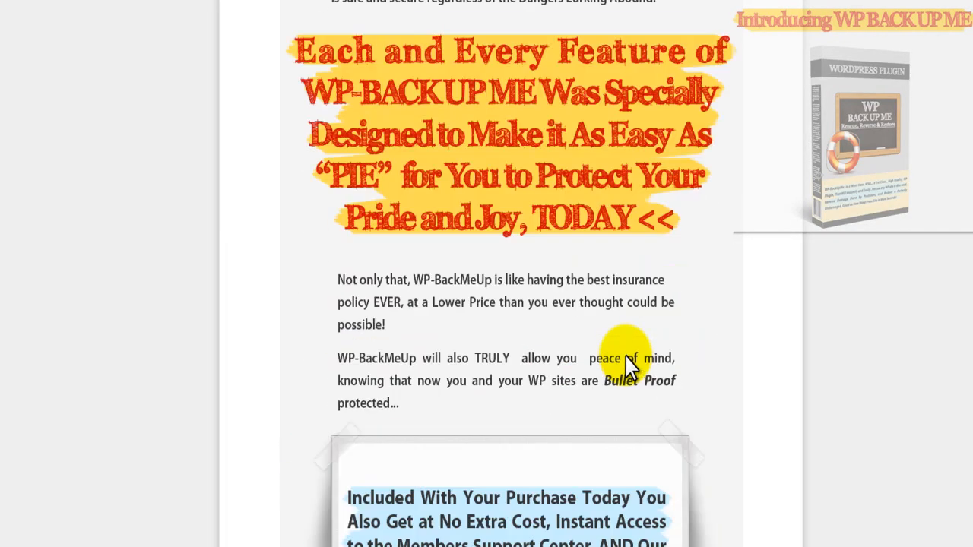